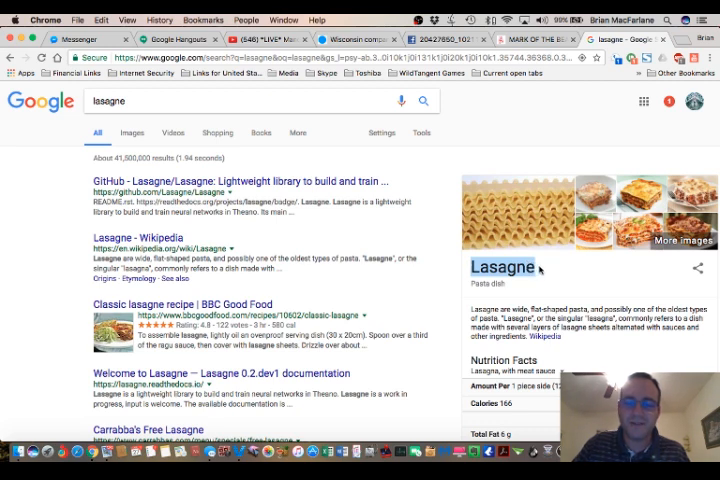
pyautogui.moveTo(172, 302)
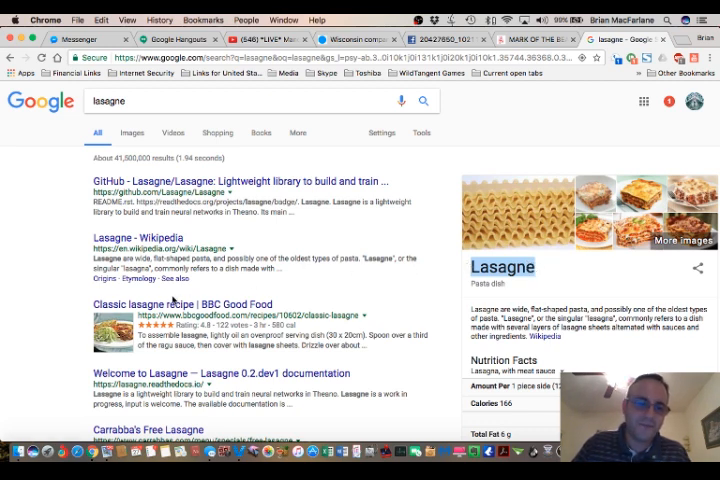
pyautogui.moveTo(172, 300)
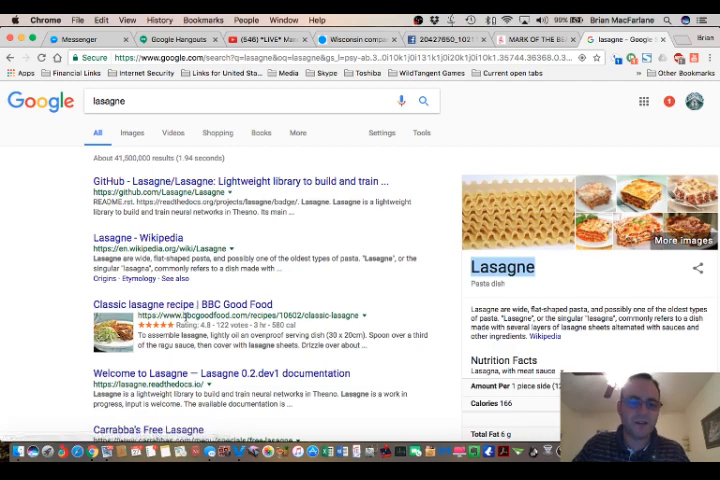
# - Scroll the lasagne results past recipes, Wikipedia and Wiktionary down to the YouTube best-lasagne video
pyautogui.scroll(-3)
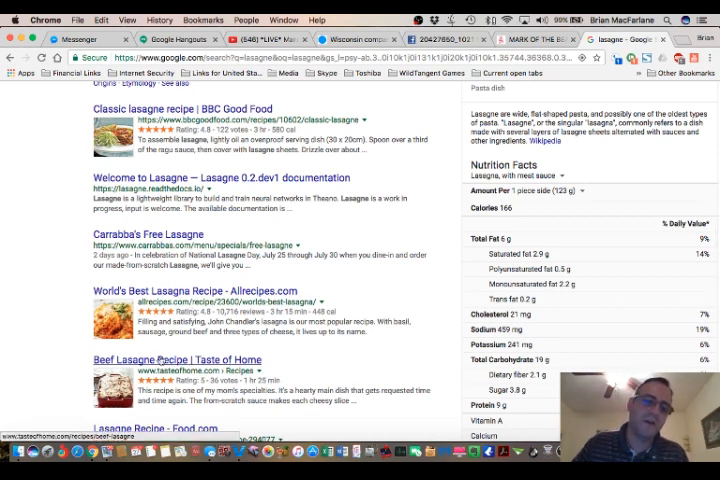
pyautogui.scroll(-3)
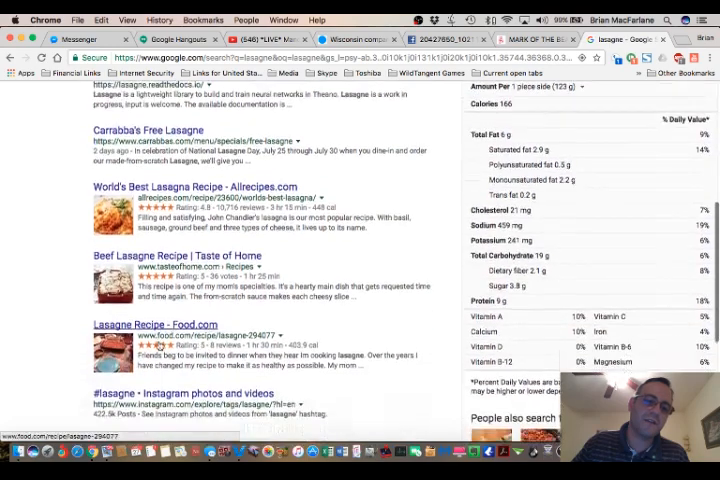
pyautogui.scroll(-3)
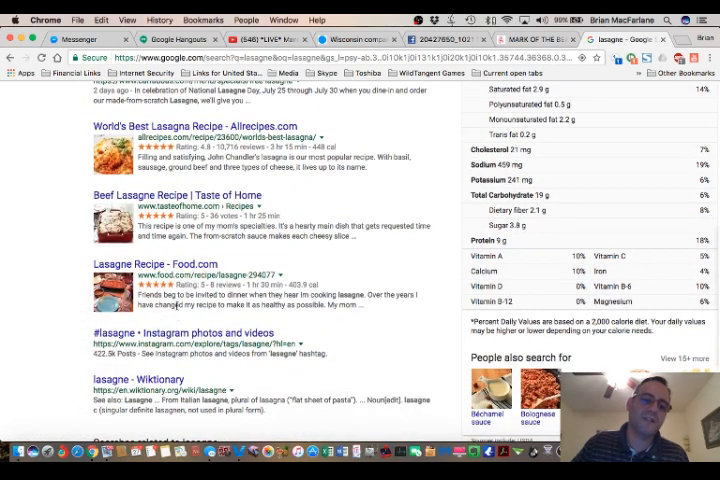
pyautogui.scroll(-3)
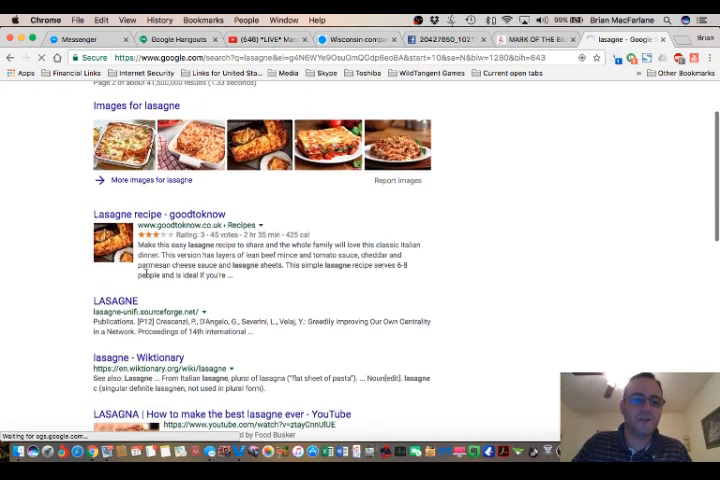
pyautogui.scroll(-3)
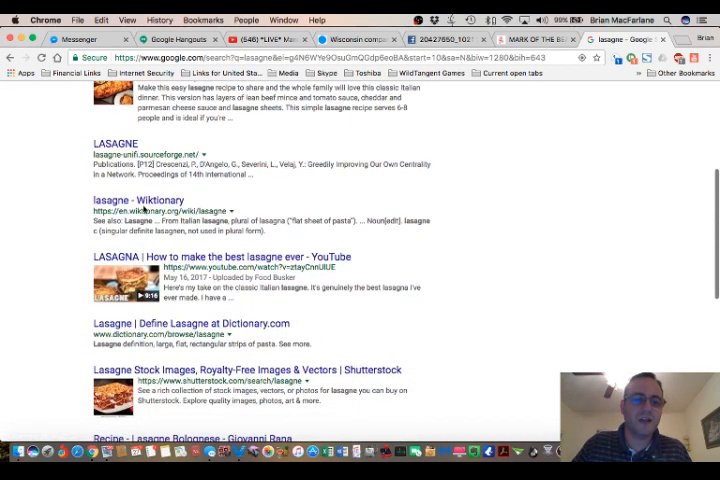
# - Play Food Busker's "How to make the best lasagne ever" video and look over its page
pyautogui.click(228, 256)
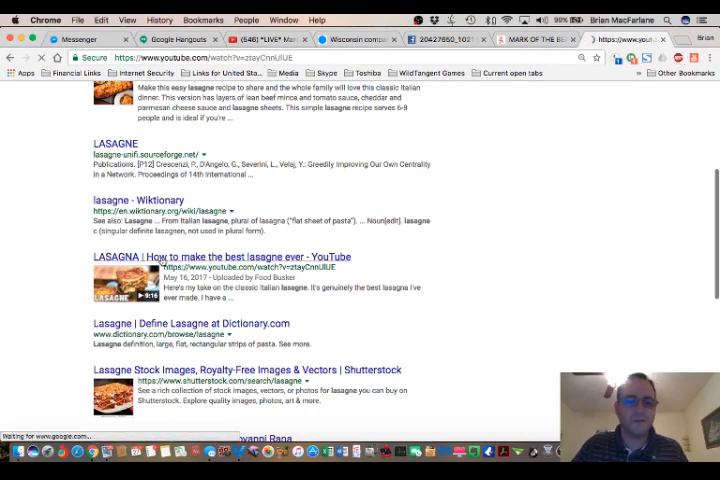
pyautogui.click(232, 256)
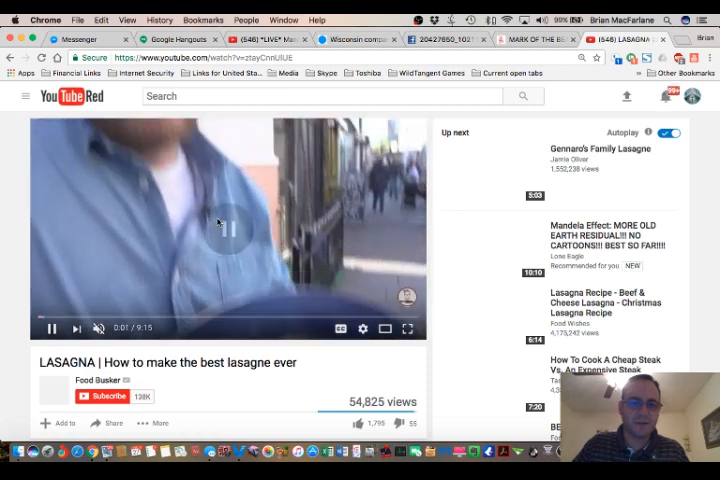
pyautogui.scroll(-3)
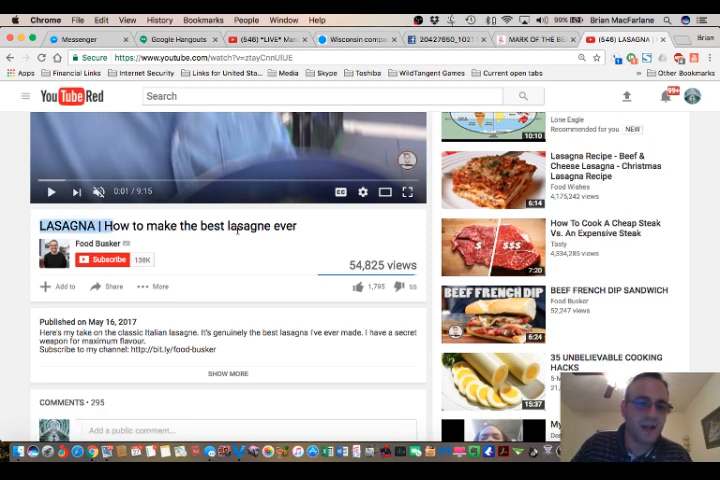
pyautogui.moveTo(228, 252)
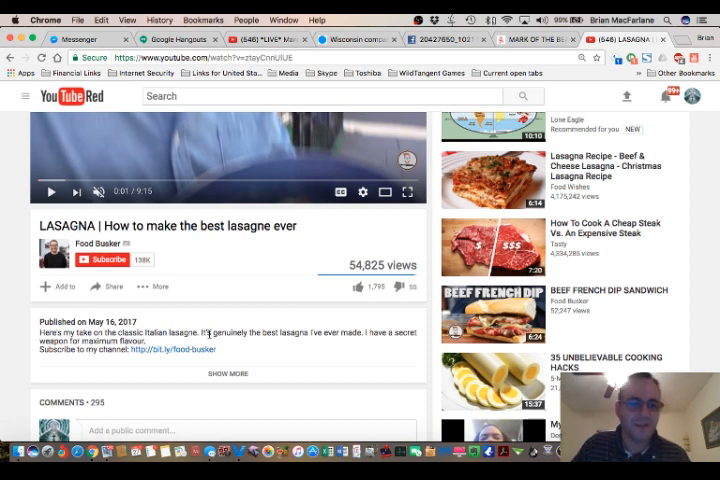
pyautogui.scroll(3)
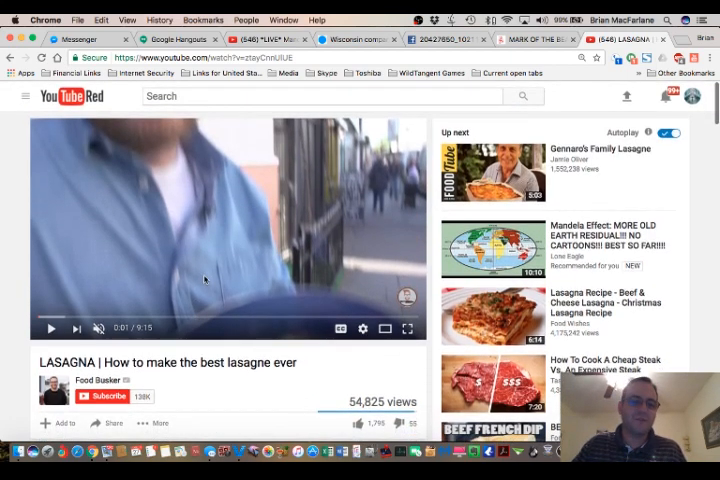
# - Switch to the Beef & Cheese Christmas Lasagna video from the Up next list
pyautogui.click(320, 96)
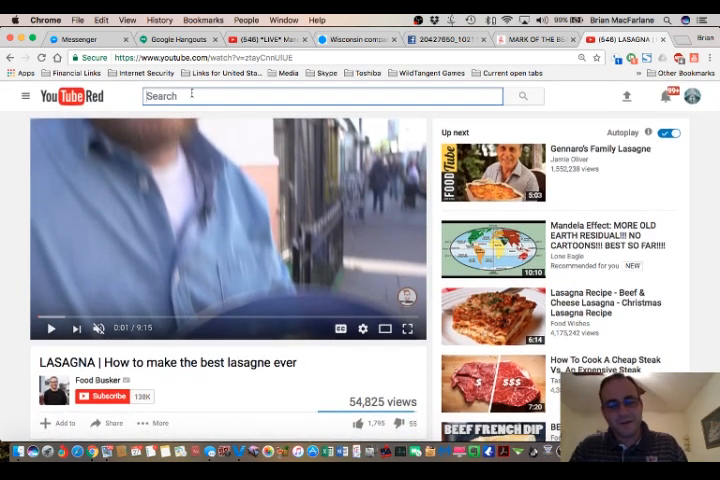
pyautogui.moveTo(436, 214)
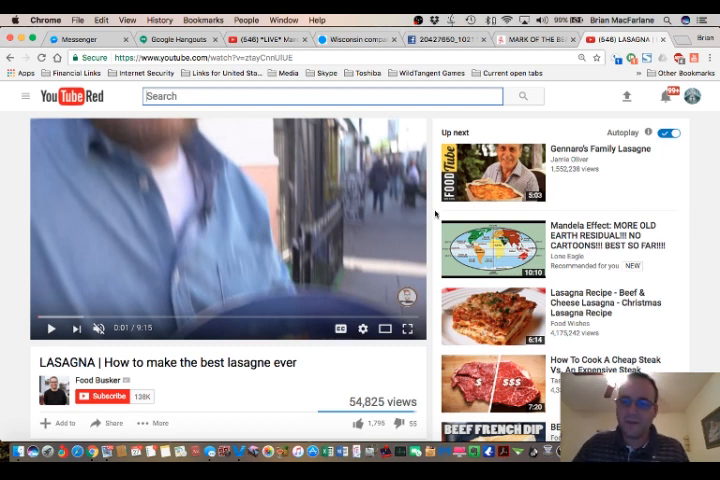
pyautogui.moveTo(590, 300)
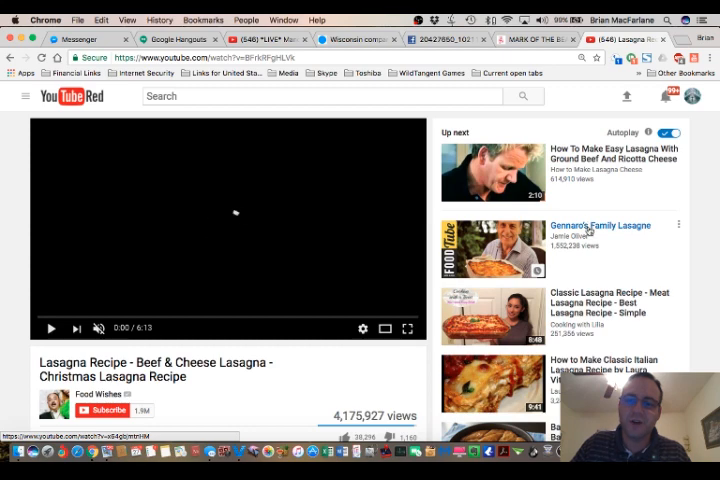
# - Play Jamie Oliver's "Gennaro's Family Lasagne" from Up next, pause it, and view its description
pyautogui.click(600, 224)
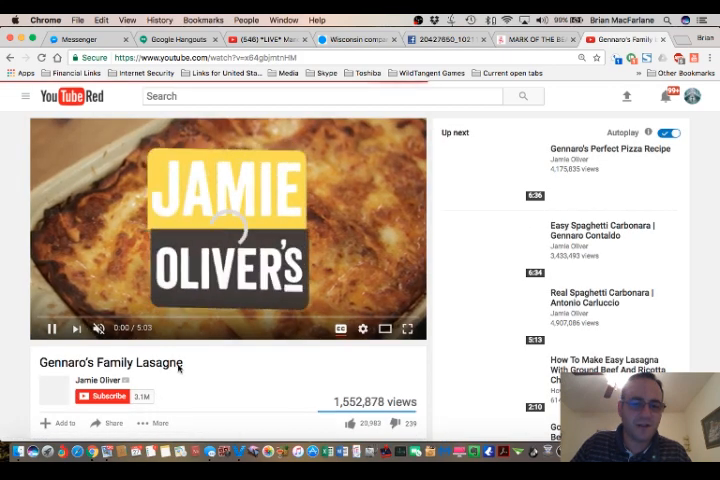
pyautogui.click(228, 228)
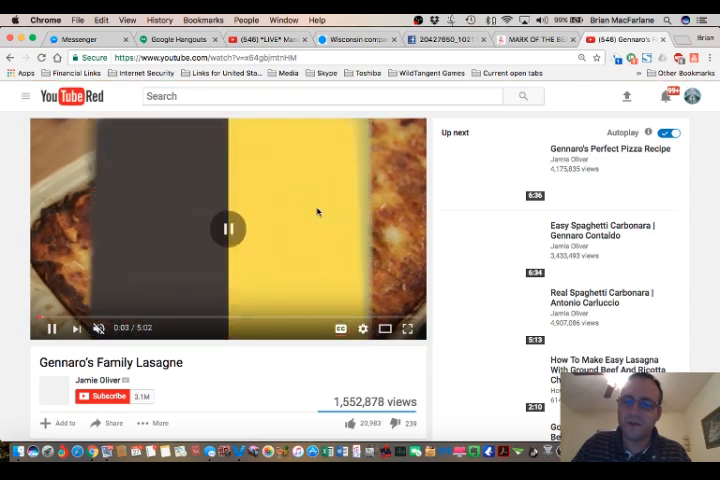
pyautogui.click(228, 228)
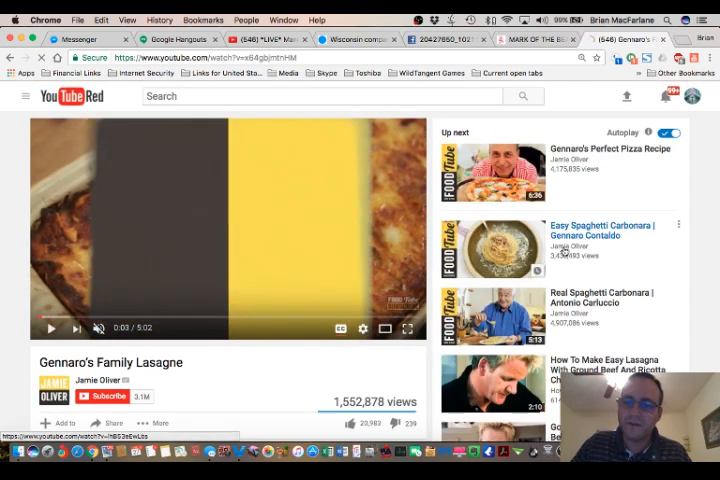
pyautogui.scroll(-3)
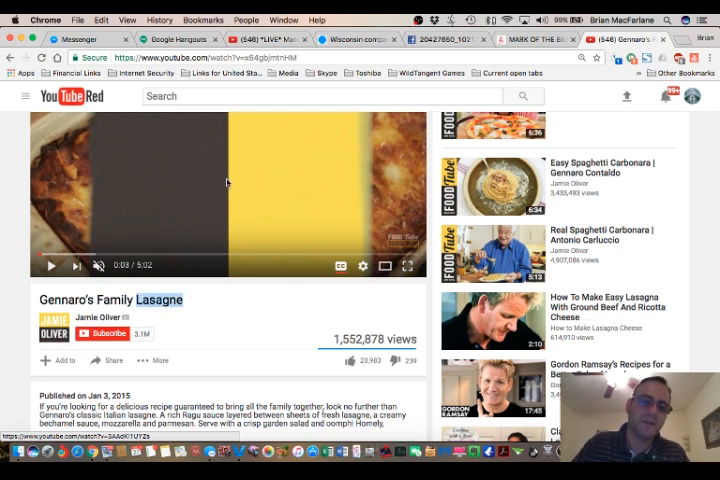
pyautogui.moveTo(232, 180)
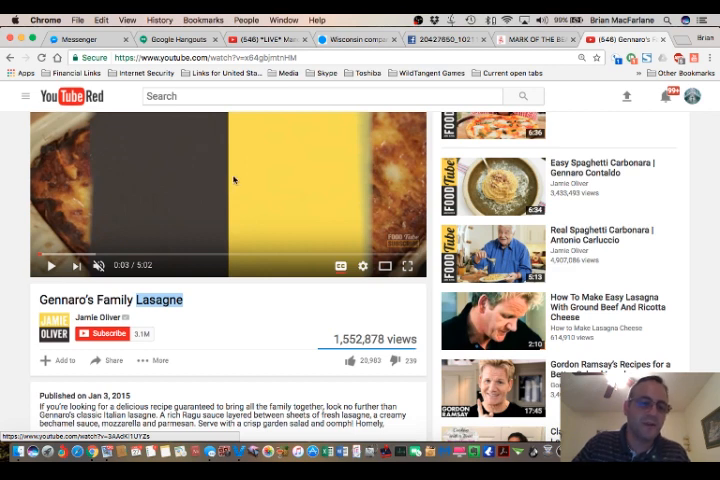
pyautogui.moveTo(248, 180)
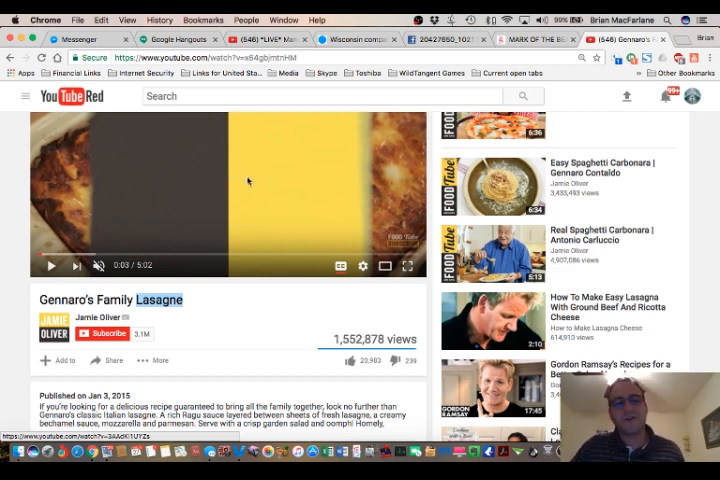
pyautogui.moveTo(288, 152)
pyautogui.write('lasagn')
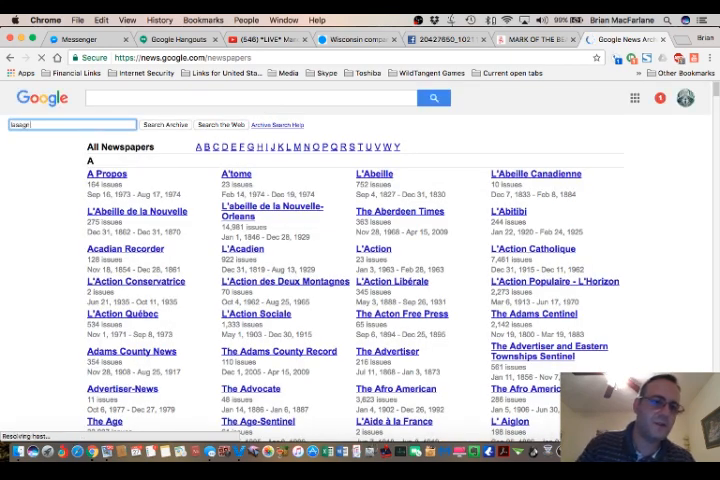
# - Search the archive for lasagna and read the February 1980 Kentucky New Era 'Ricotta and Farmer Cheese' lasagna page
pyautogui.press('Return')
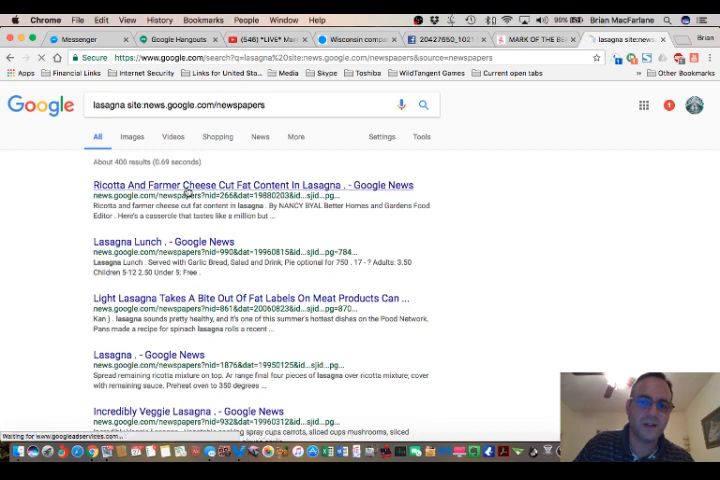
pyautogui.click(244, 184)
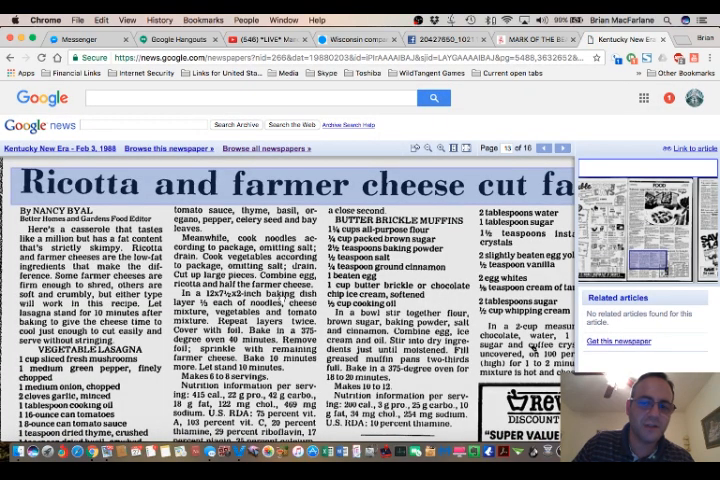
pyautogui.scroll(-3)
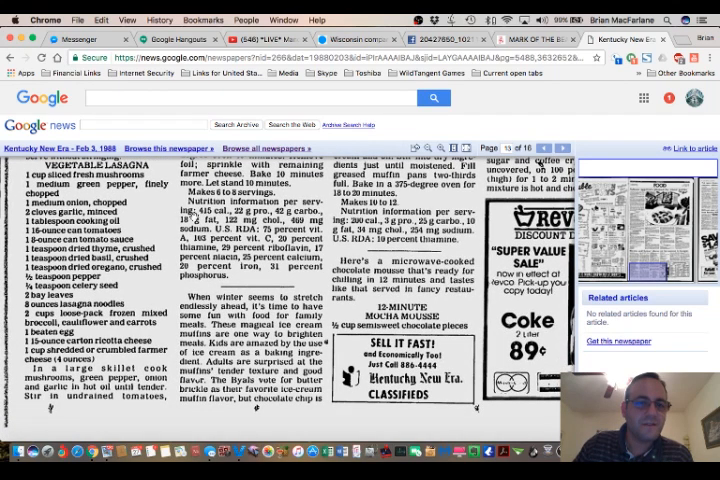
pyautogui.click(140, 124)
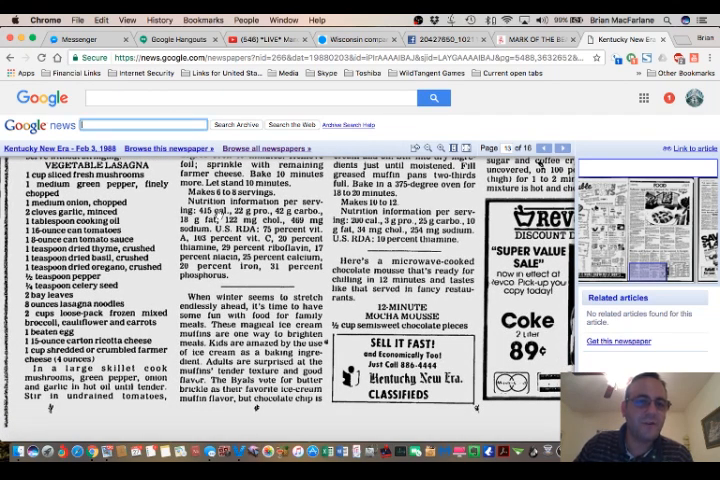